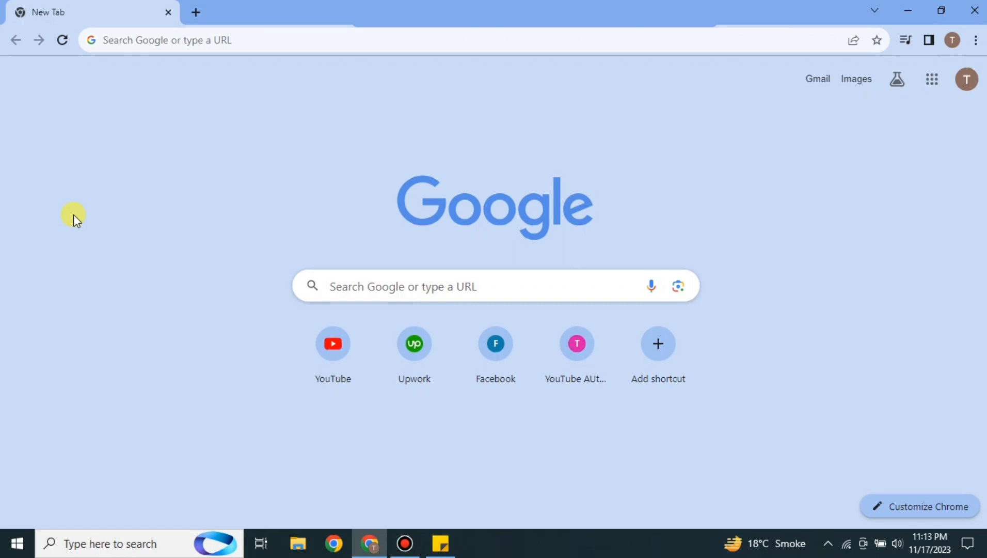
mouse_move(85, 218)
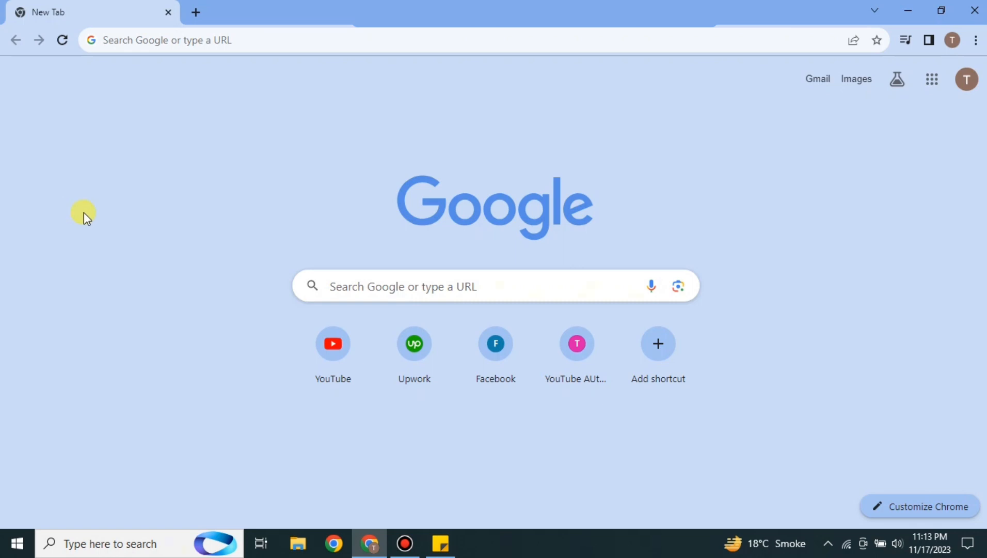
mouse_move(89, 216)
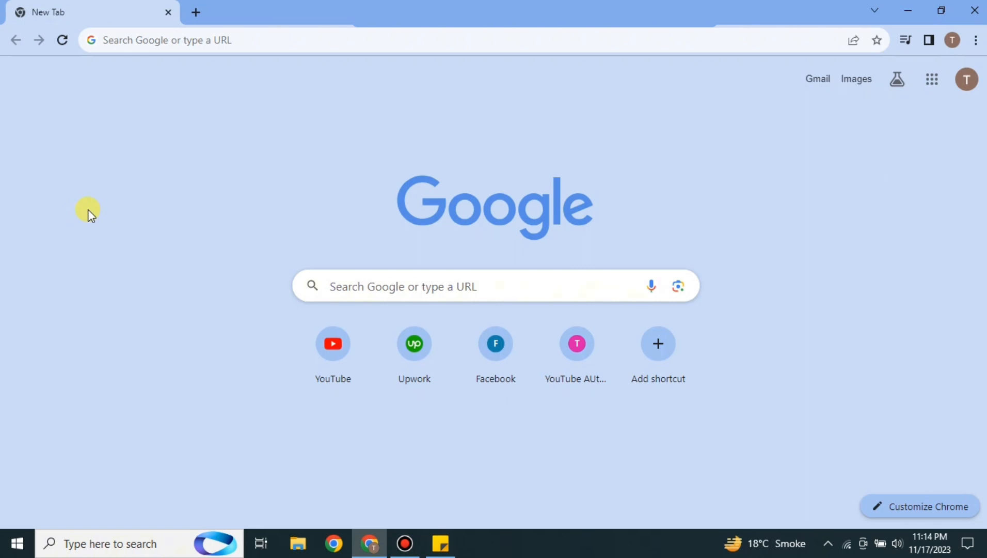
mouse_move(36, 412)
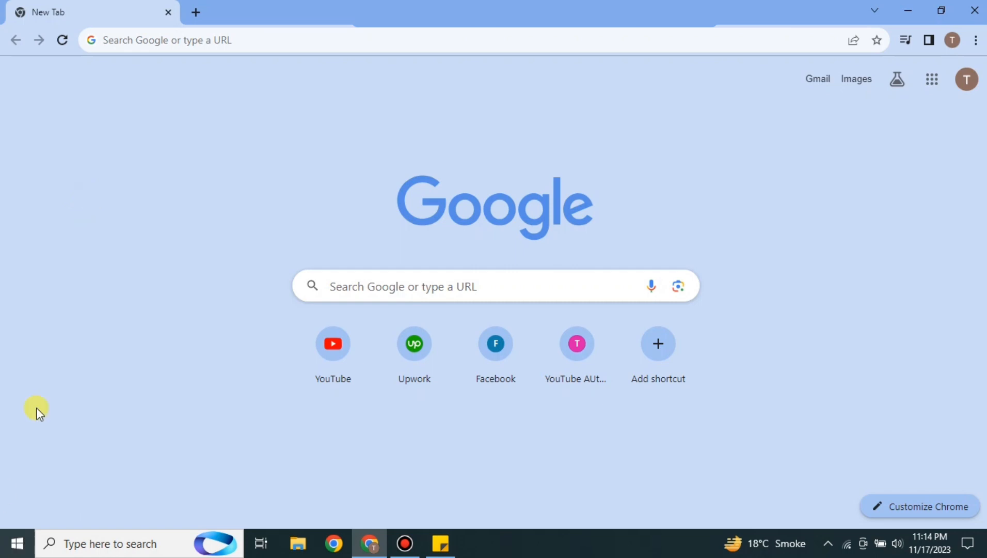
mouse_move(364, 206)
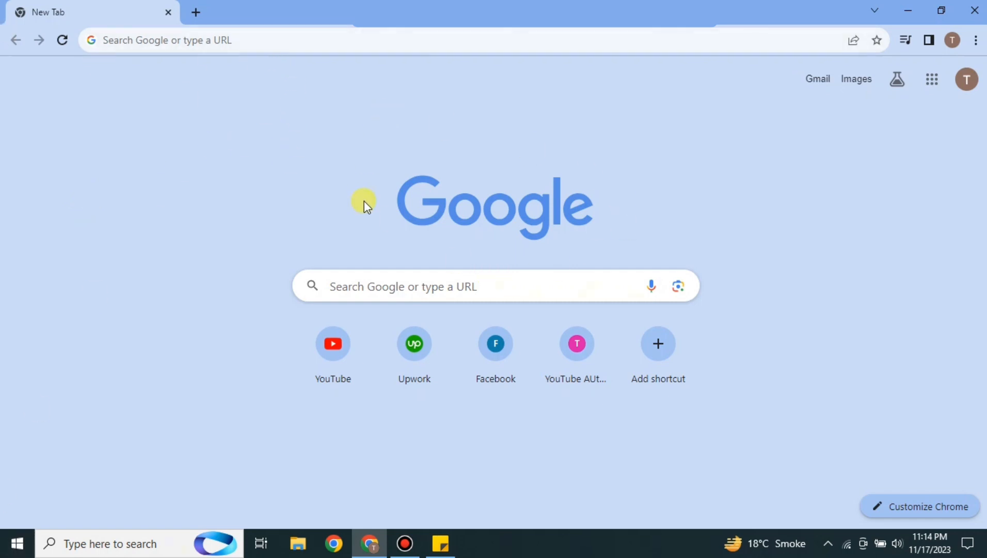
- Search Google for 'murf ai' and open the Murf AI 'AI Voice Generator' result
left_click(233, 39)
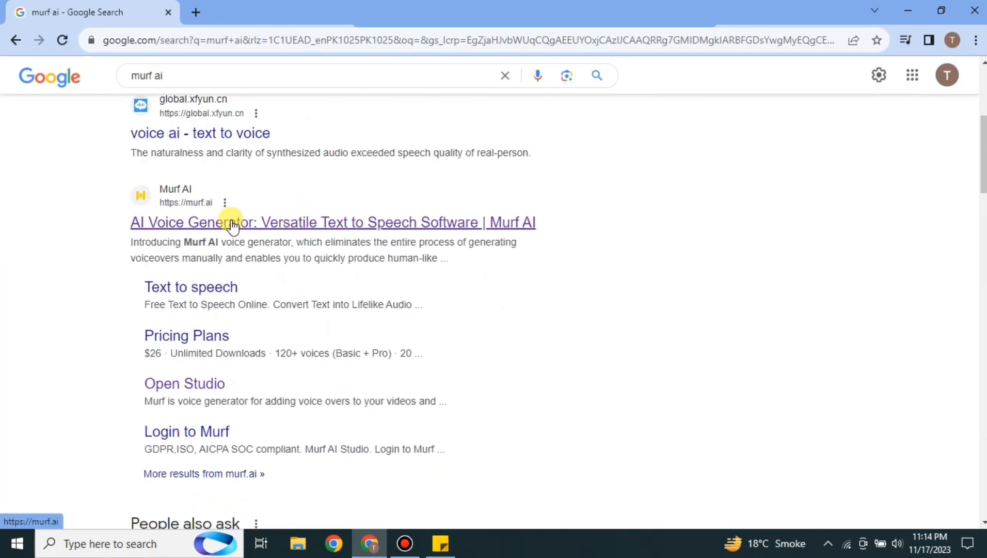
left_click(333, 222)
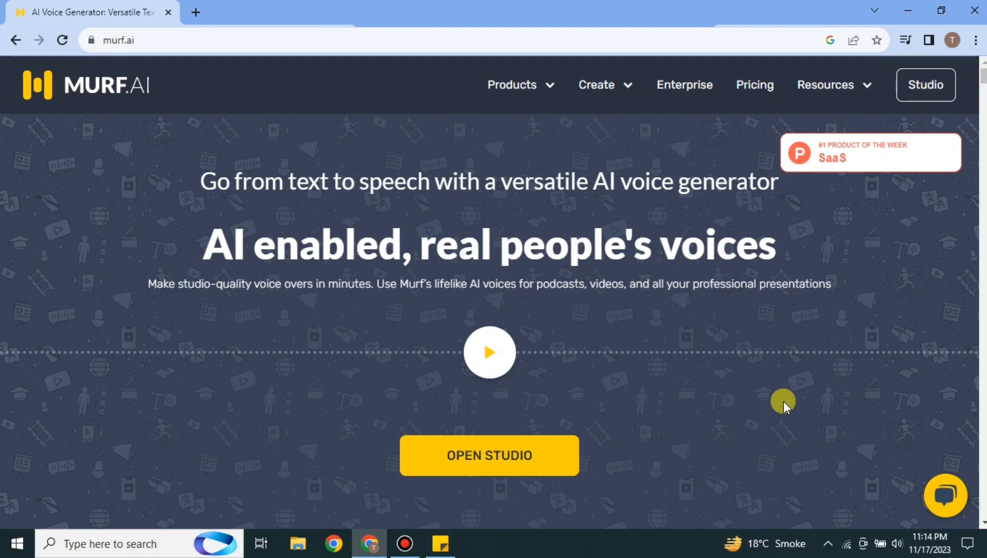
mouse_move(667, 437)
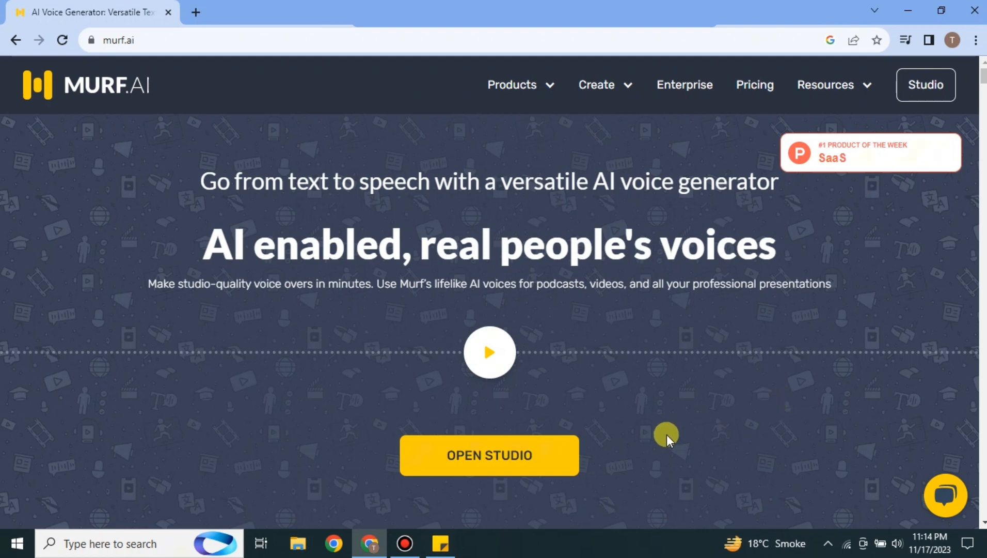
mouse_move(489, 455)
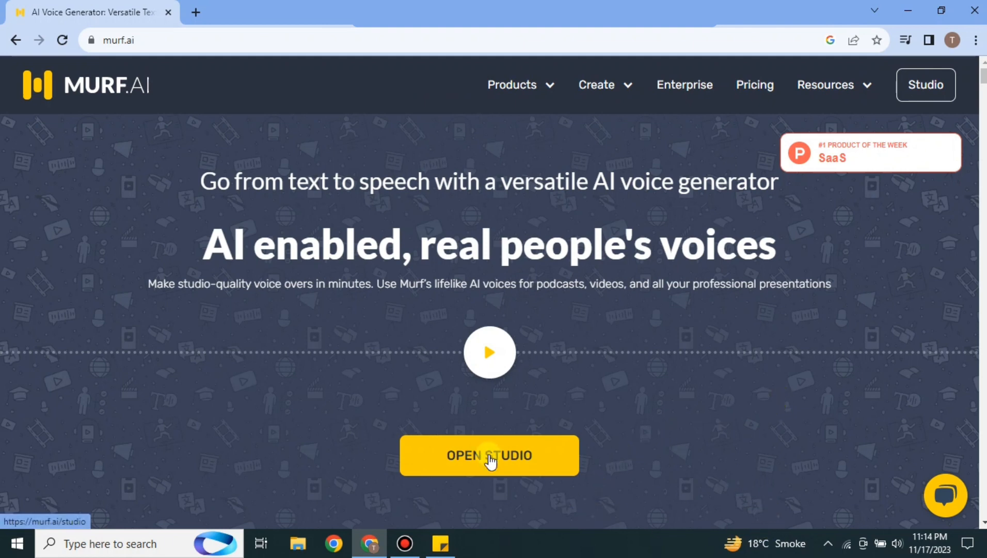
- From Murf Studio, create a Start Blank audio project named My Awesome Project
left_click(489, 455)
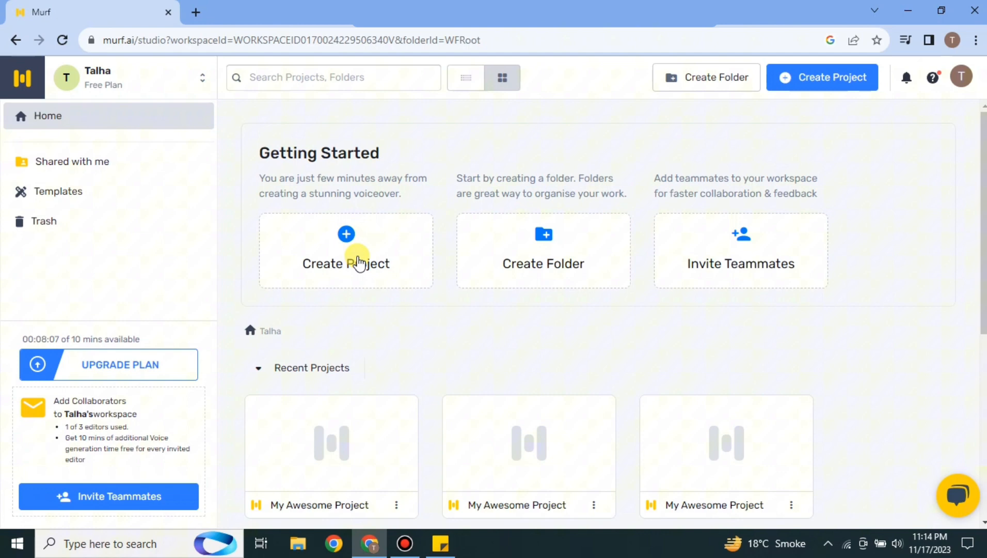
left_click(345, 250)
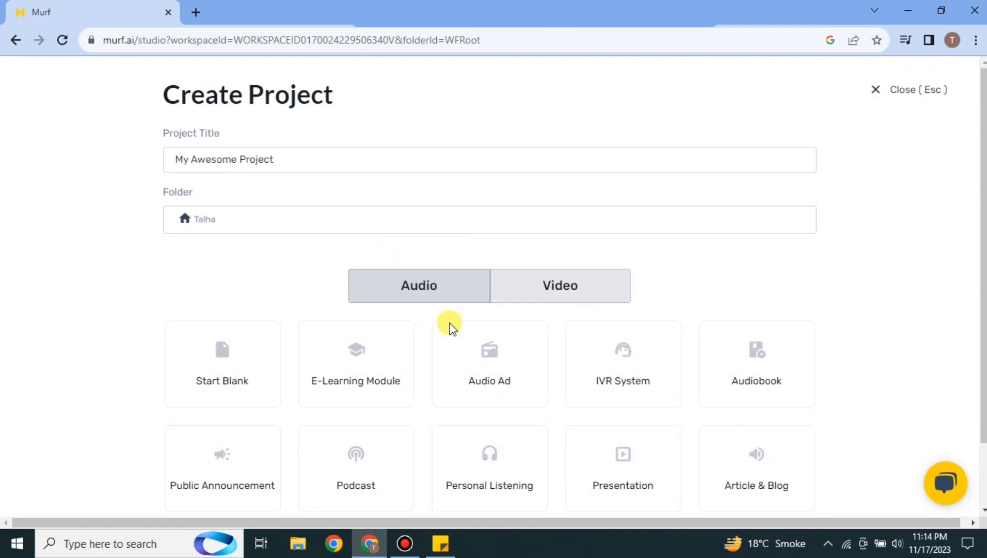
mouse_move(271, 369)
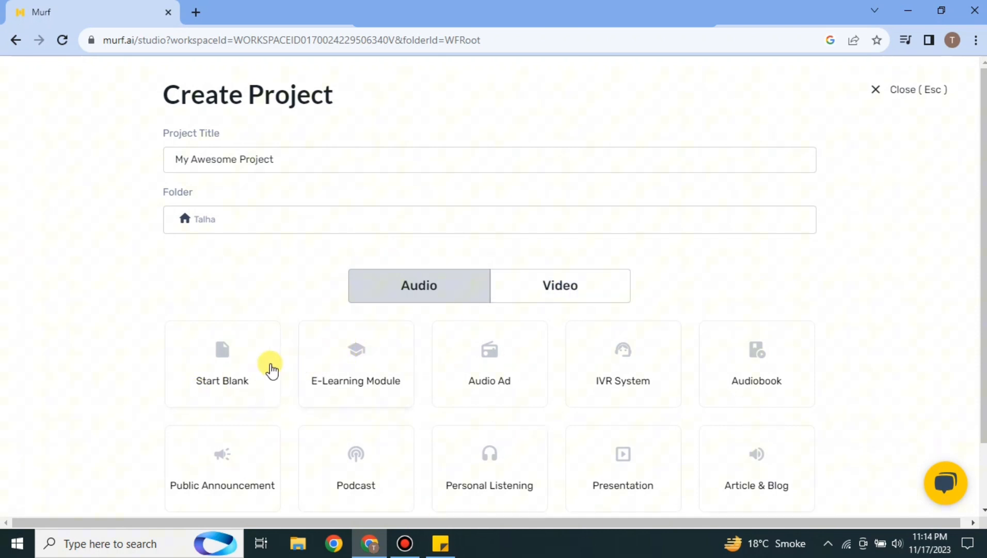
left_click(221, 363)
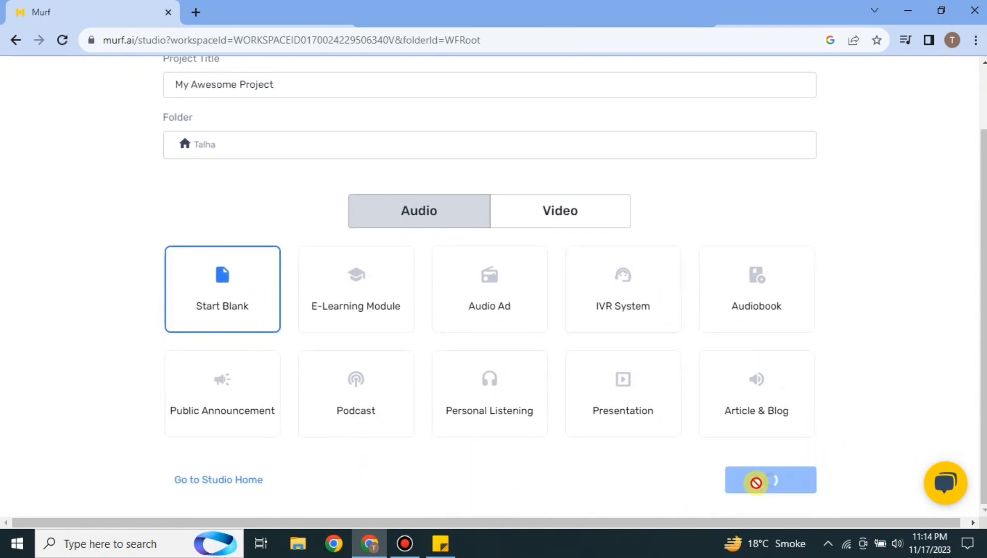
left_click(770, 480)
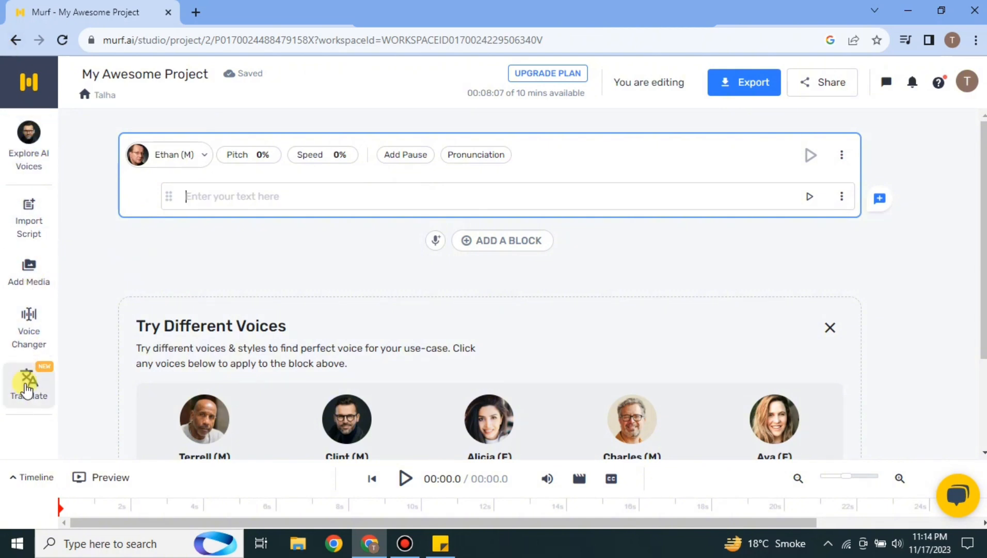
mouse_move(57, 187)
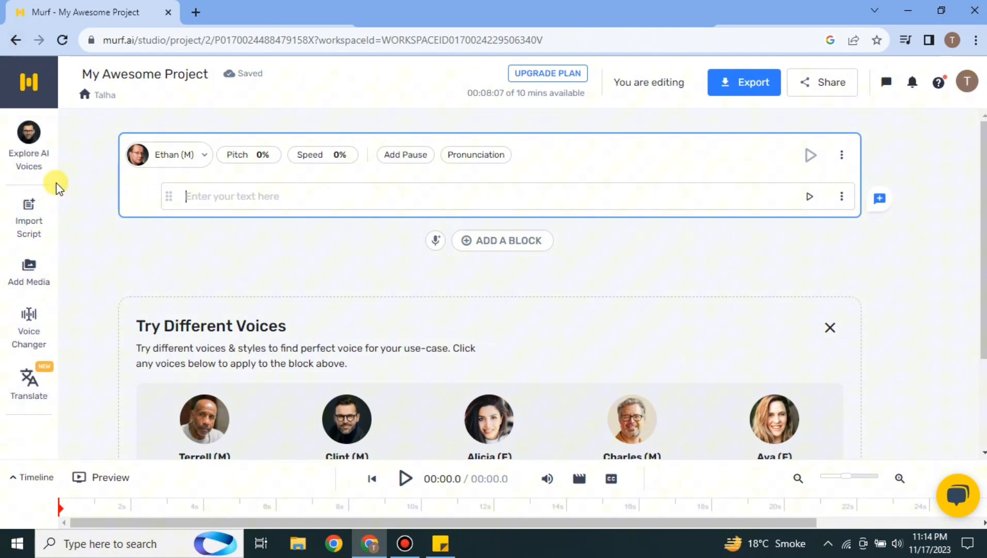
mouse_move(92, 231)
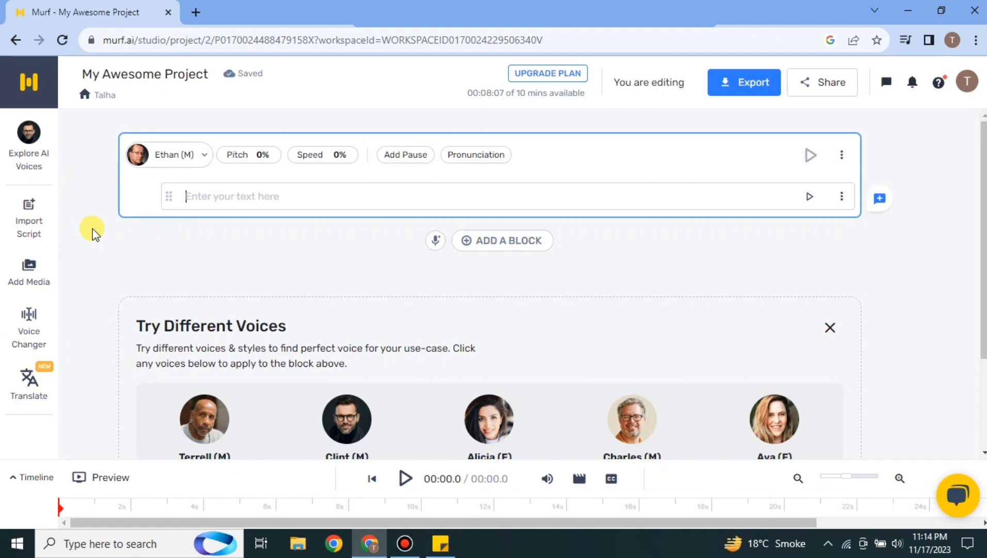
mouse_move(95, 233)
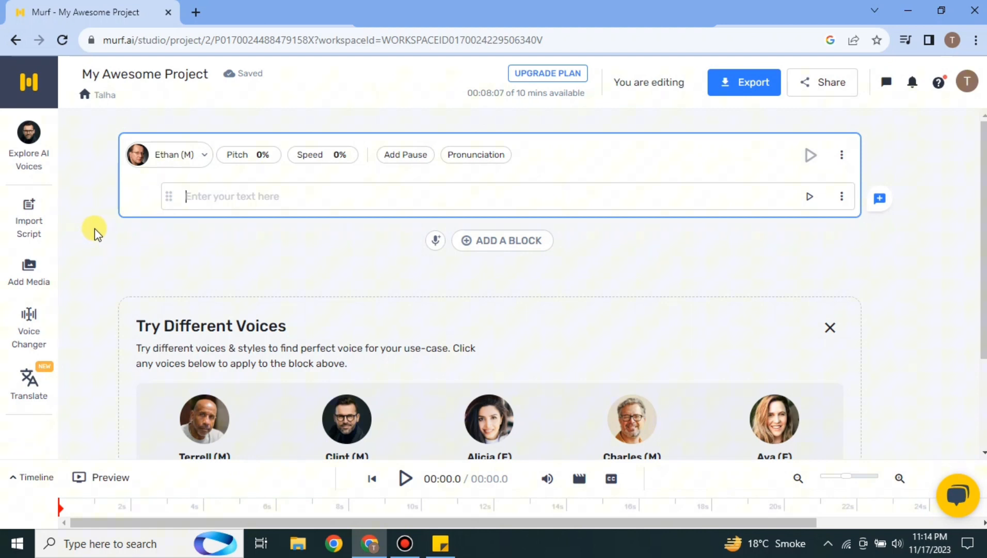
mouse_move(196, 12)
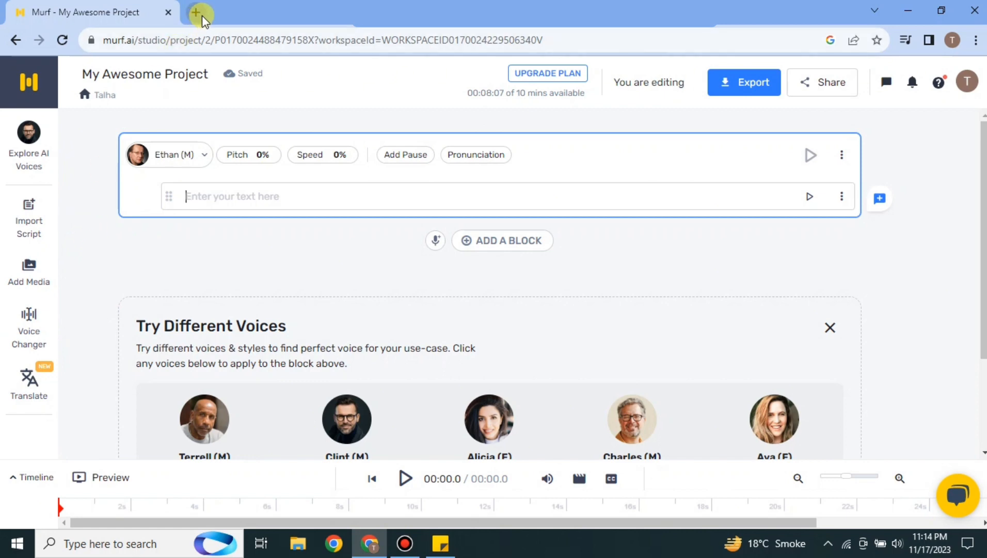
- In a new tab, search 'murf ai voice cloning' and open Murf's Voice Cloning result
left_click(200, 12)
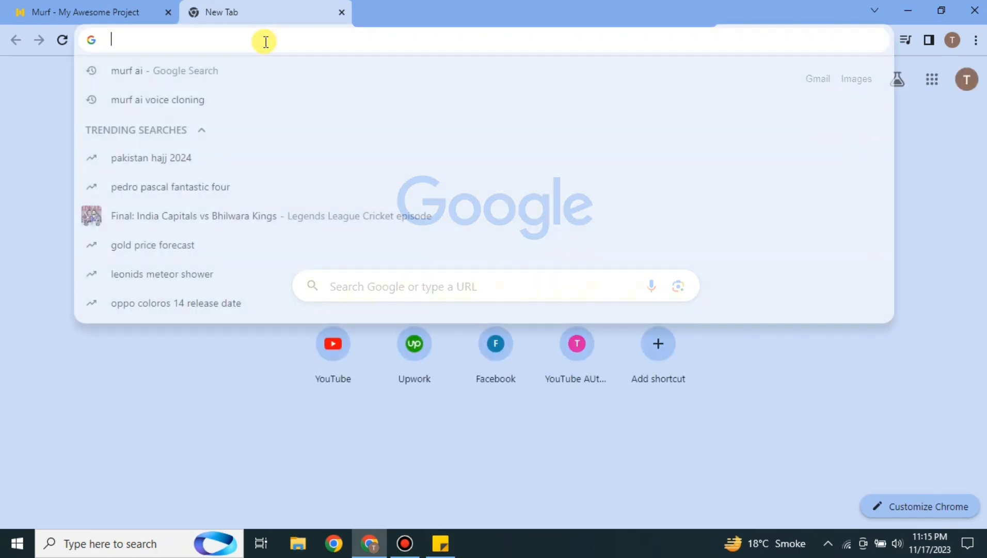
left_click(157, 100)
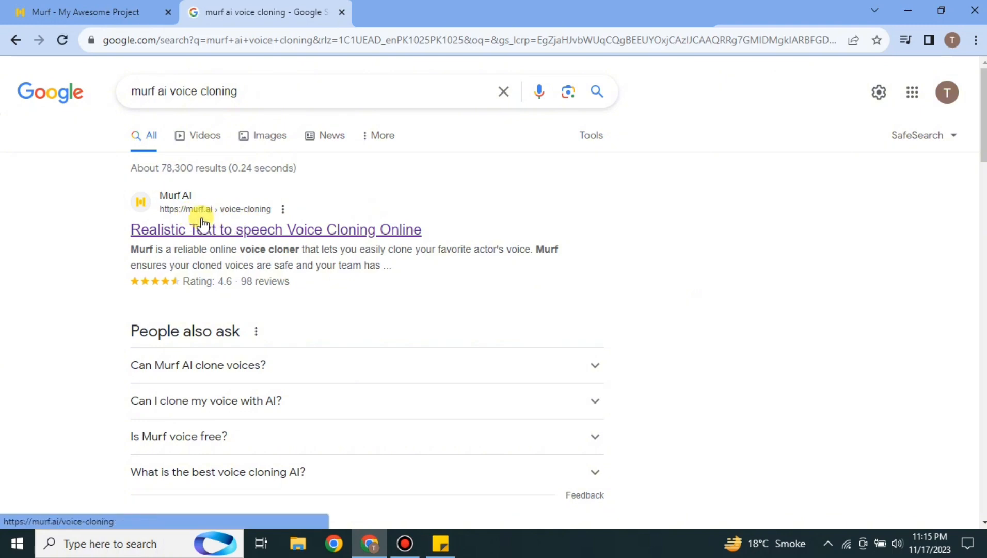
left_click(275, 230)
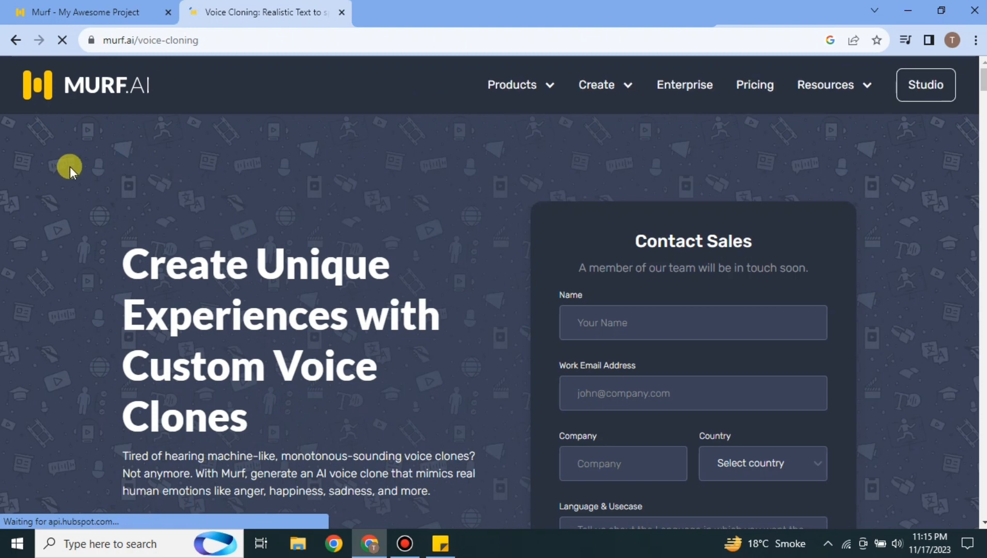
- Scroll the voice cloning page to the Contact Sales form and focus its Name field
left_click(511, 84)
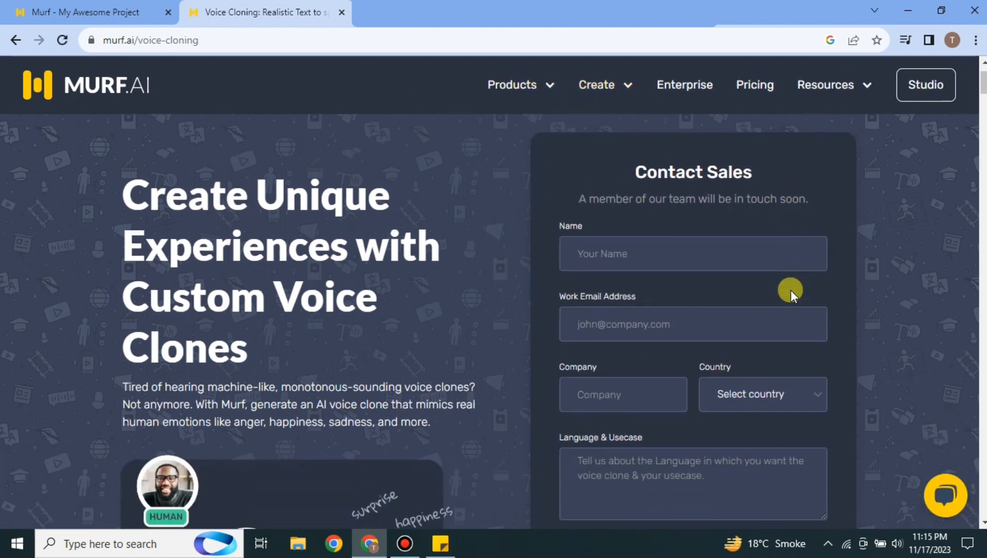
scroll("down", 3)
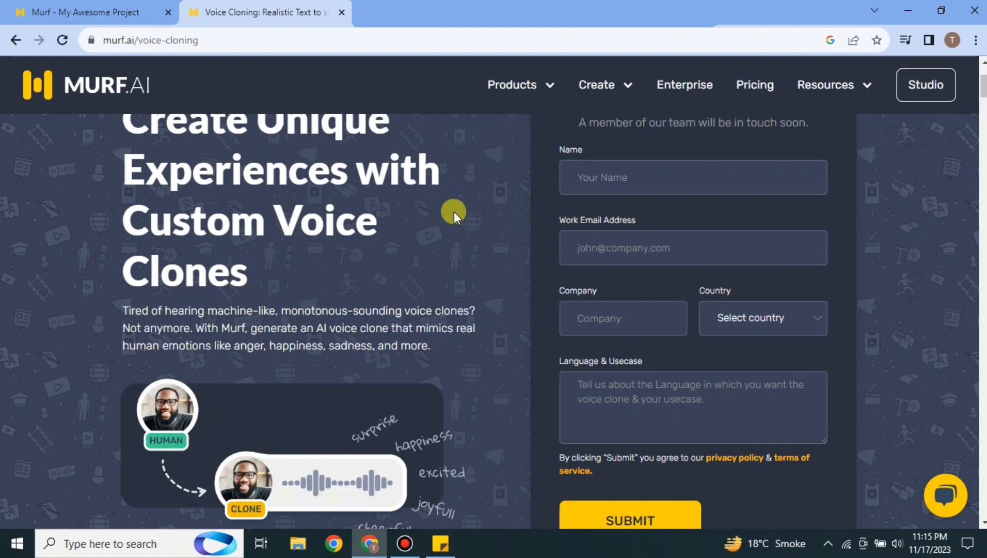
mouse_move(505, 227)
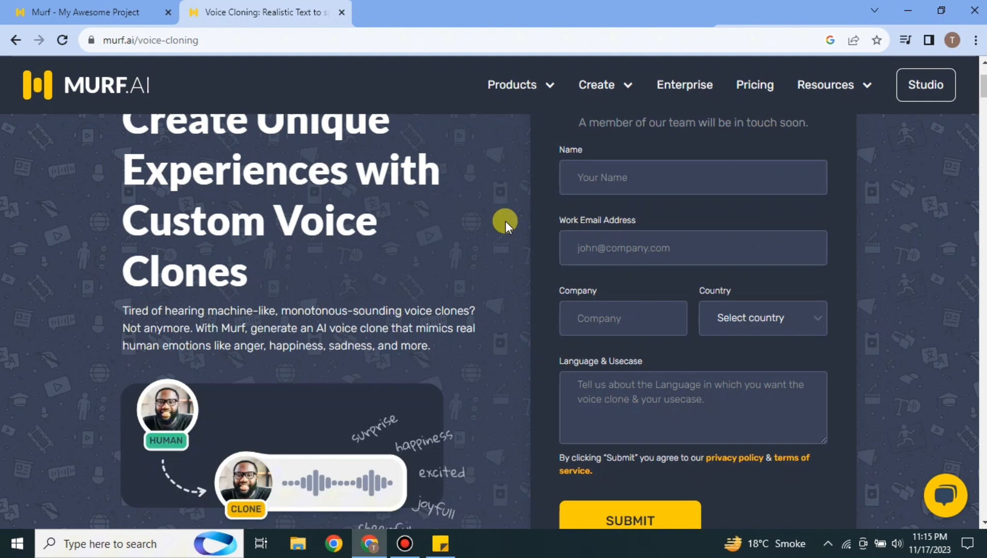
left_click(611, 177)
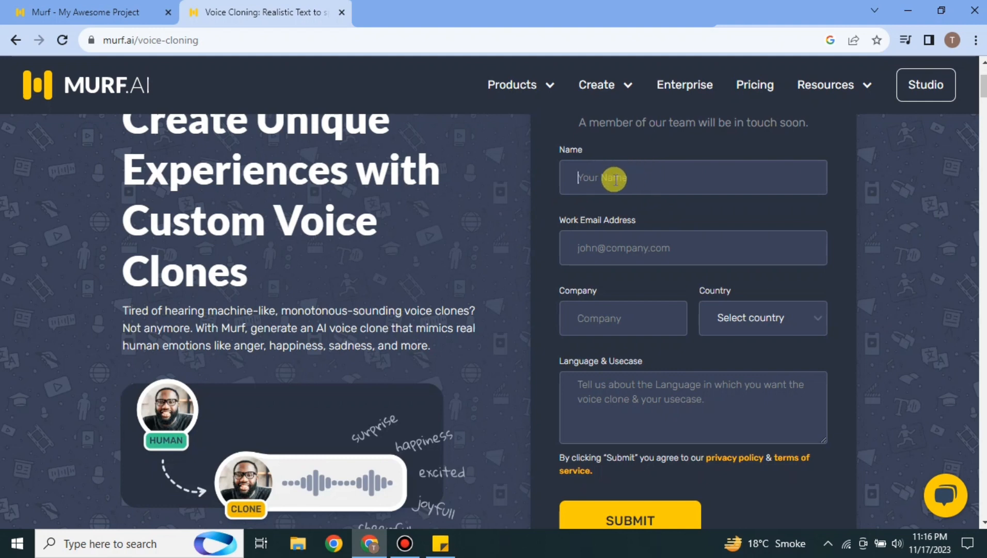
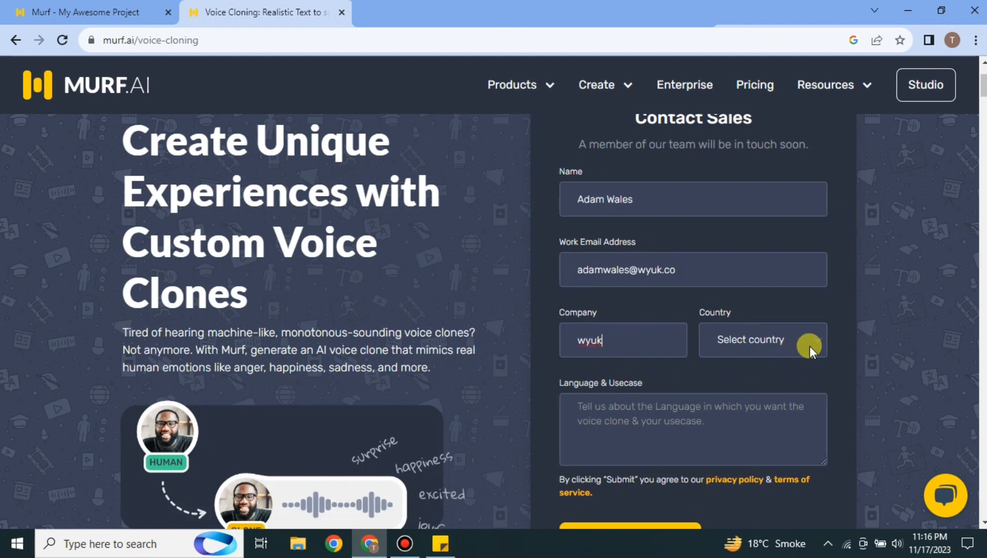
- Pick Georgia from the Contact Sales form's Country dropdown
left_click(762, 340)
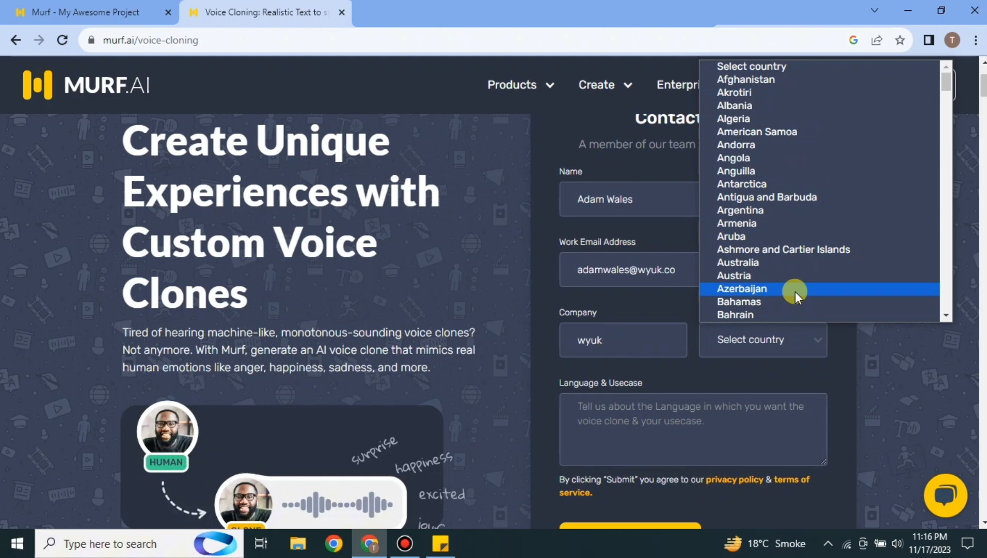
scroll("down", 3)
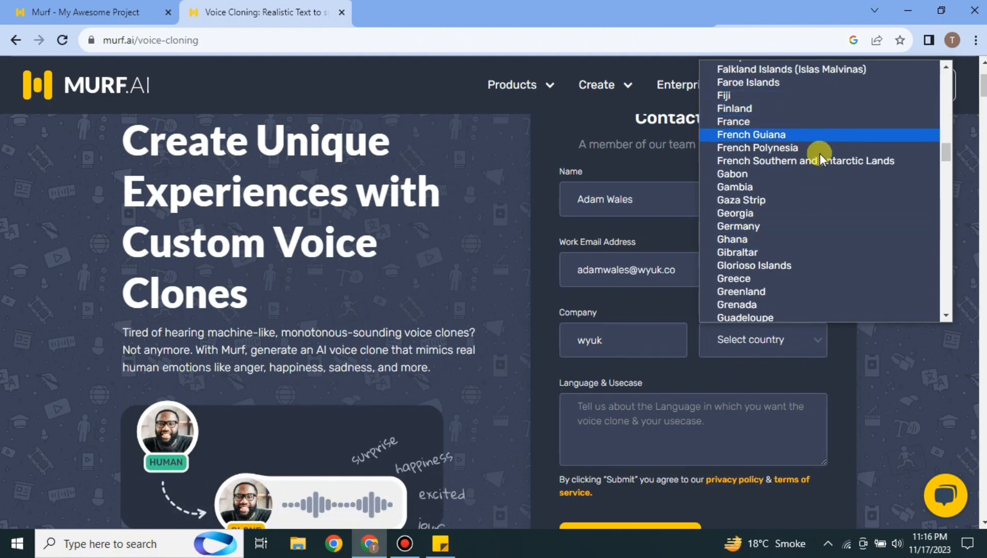
left_click(735, 213)
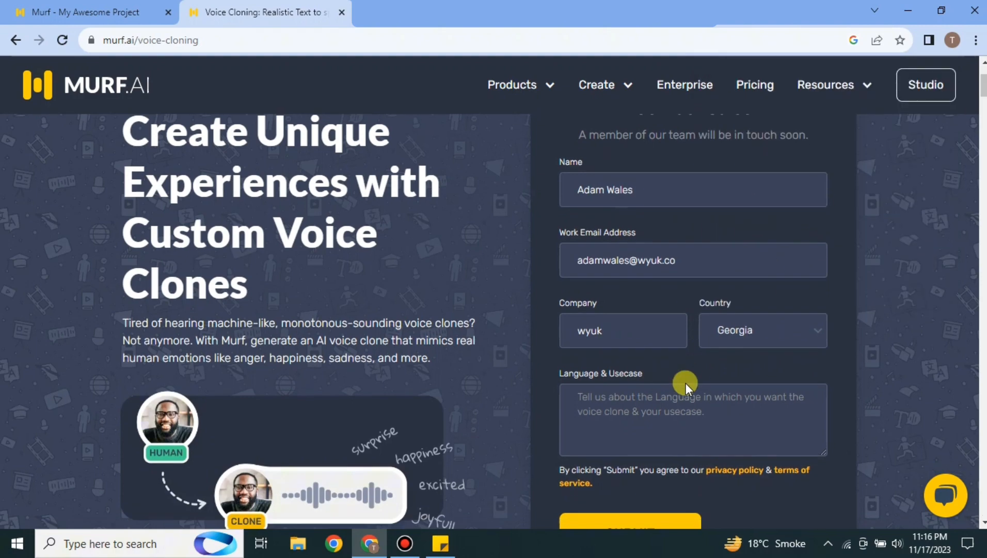
scroll("down", 3)
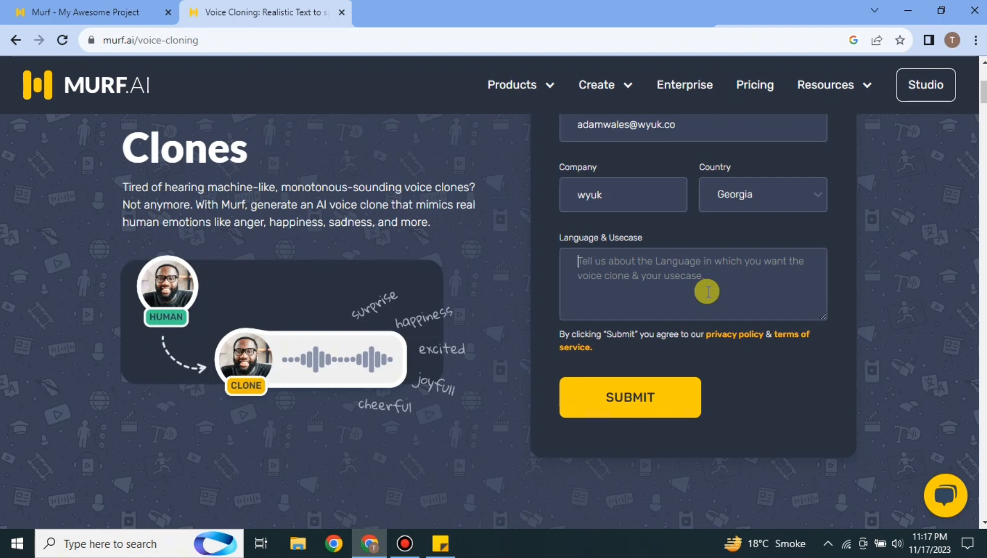
- Type 'I want this feature to replicate' my own voice in English, removing a stray letter
type("I need English language a")
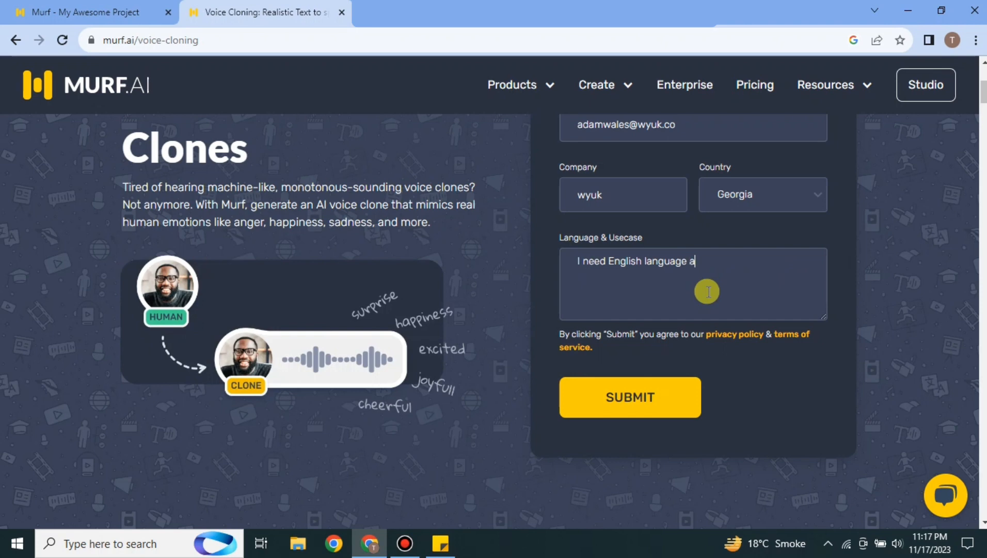
type("n want")
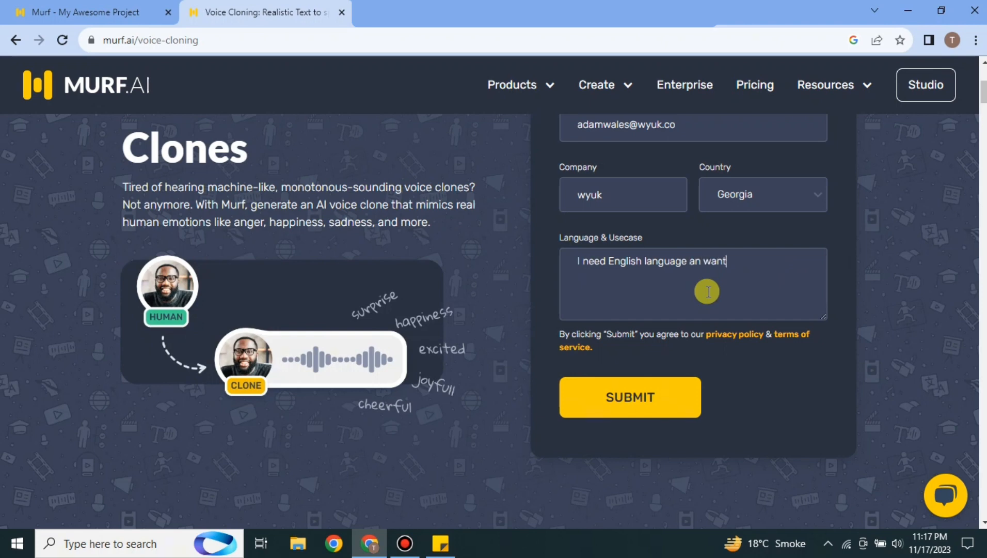
type("this fe")
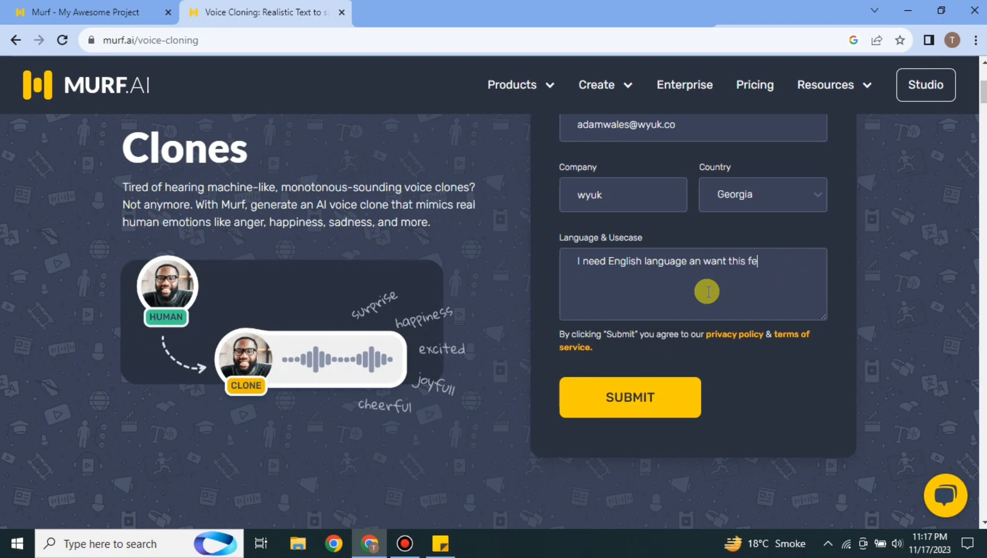
type("ature")
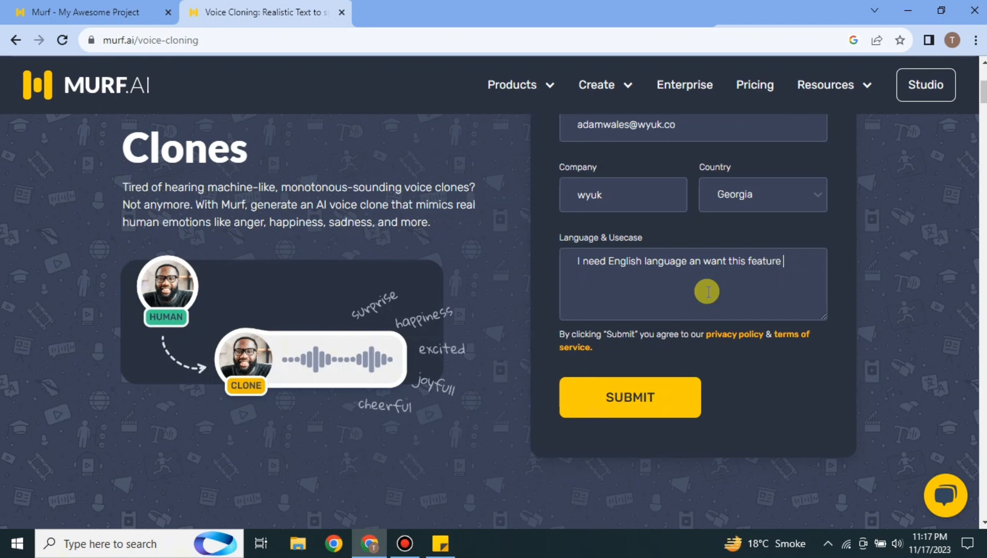
type("t")
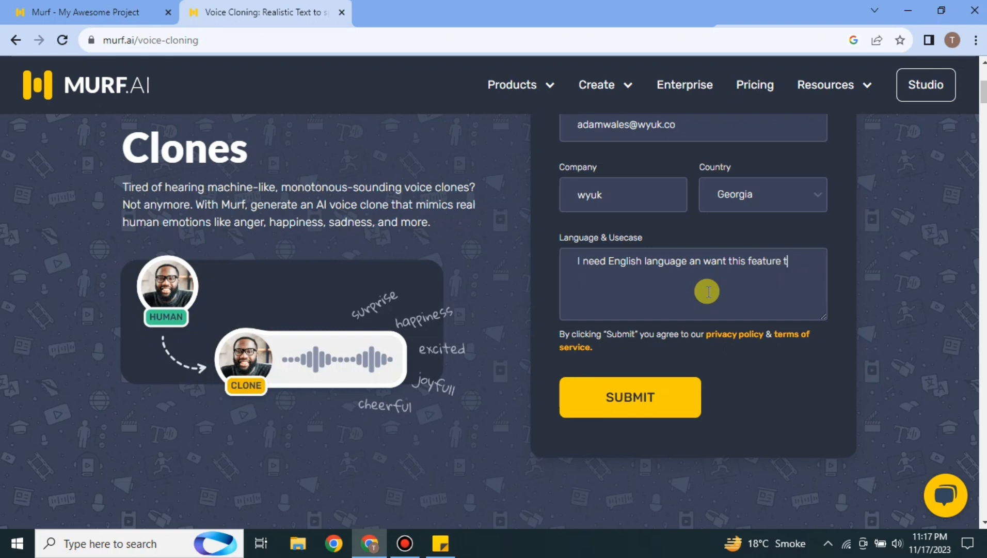
type("o re")
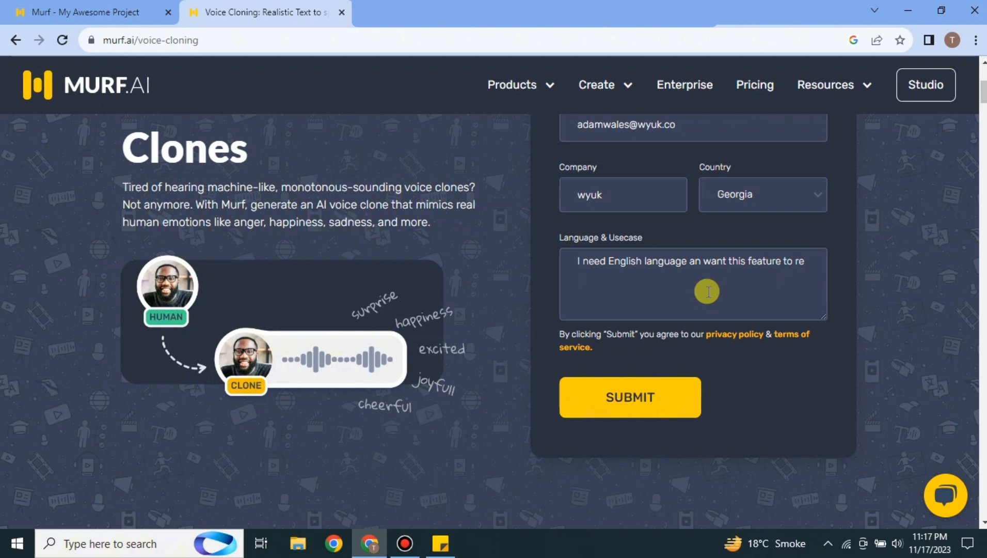
type("replicate my own voic")
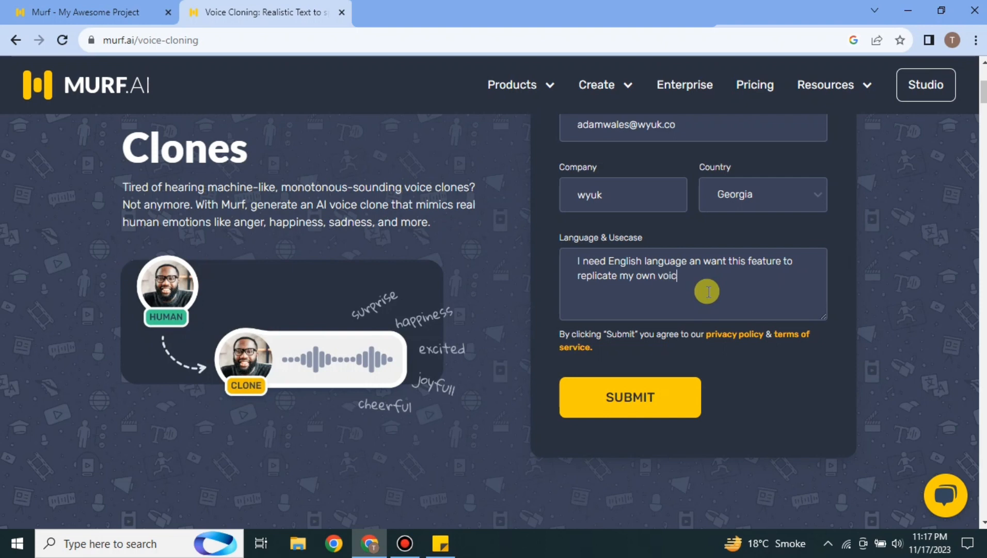
type("w")
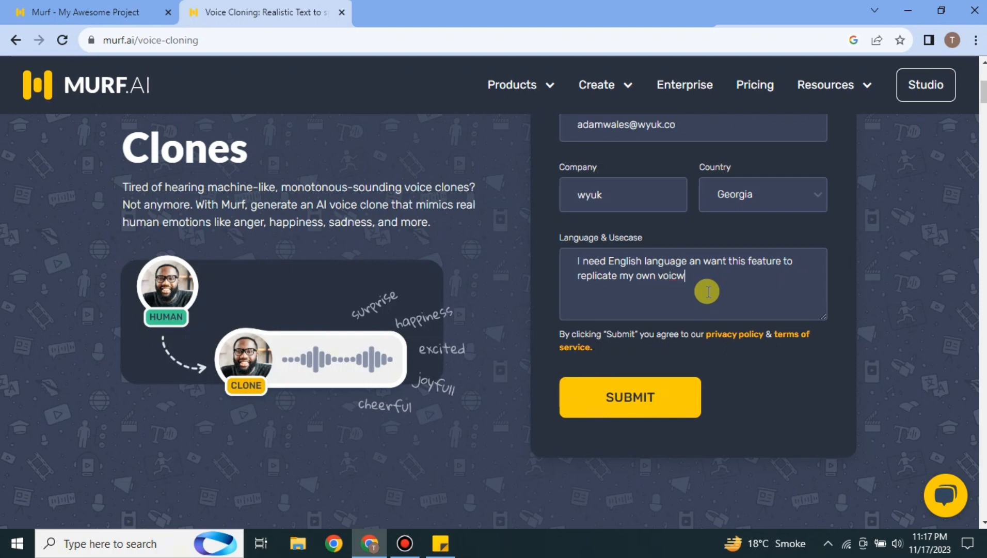
key("Backspace")
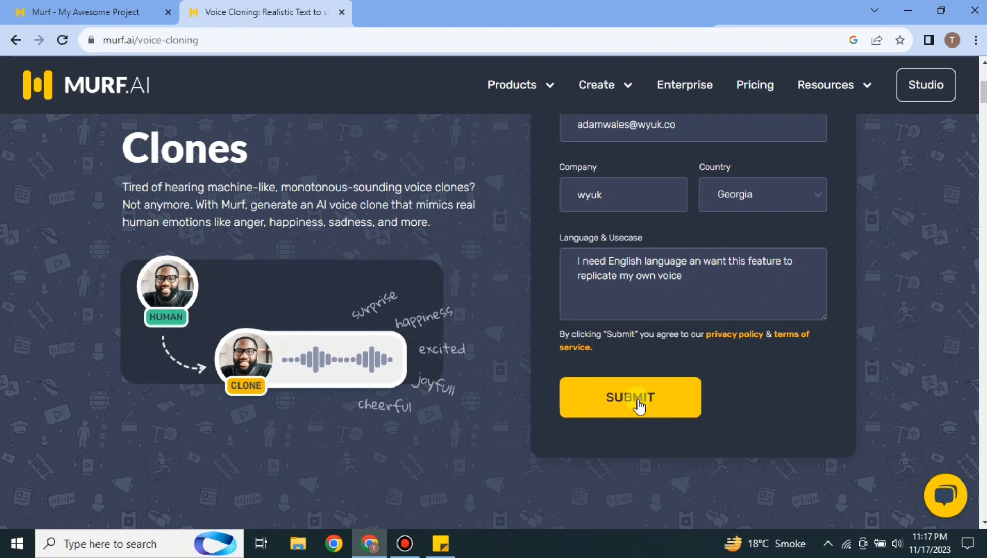
mouse_move(730, 353)
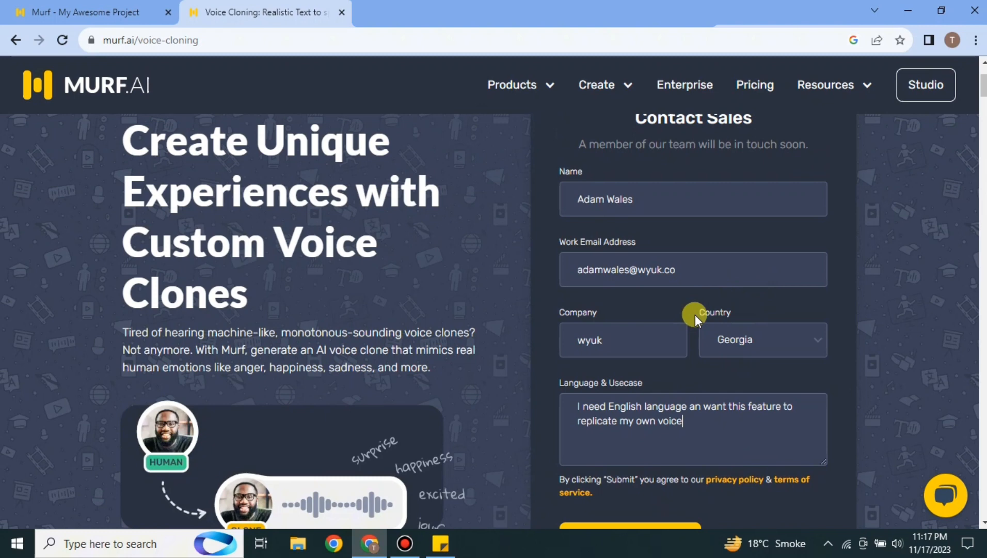
scroll("down", 3)
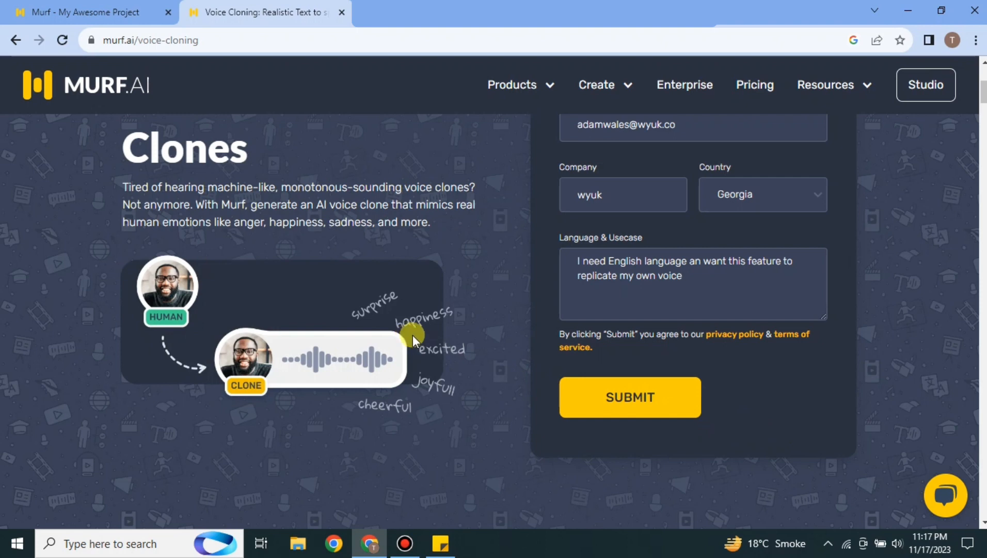
mouse_move(474, 259)
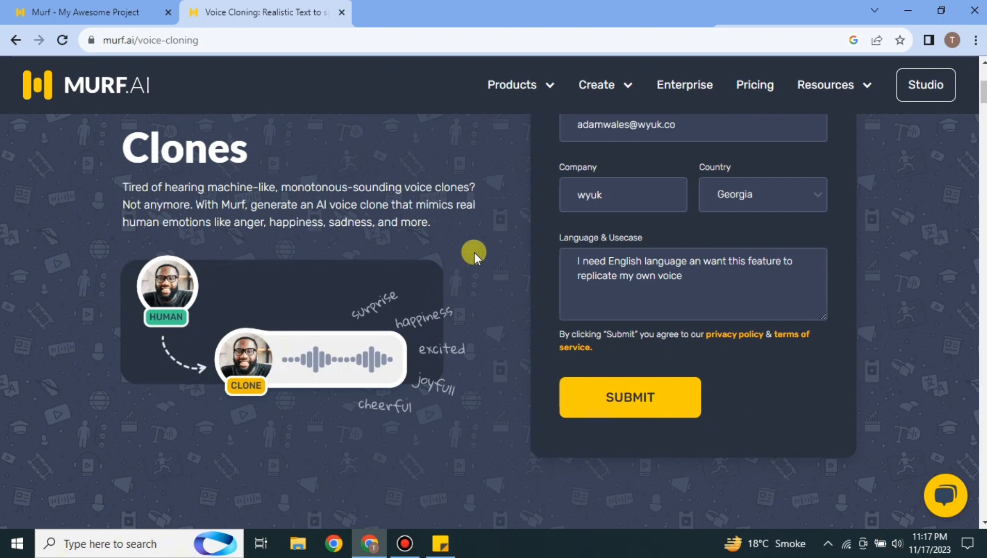
mouse_move(456, 356)
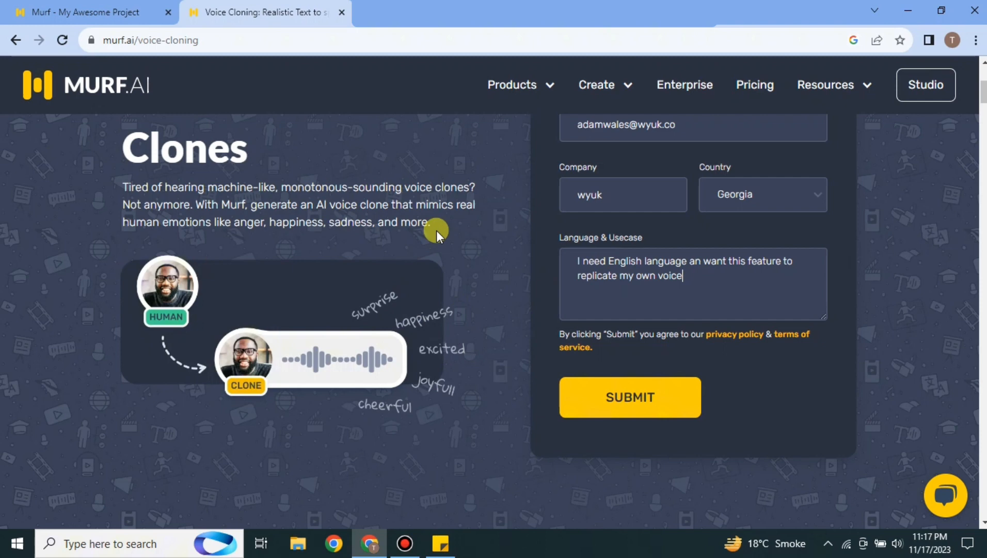
mouse_move(455, 368)
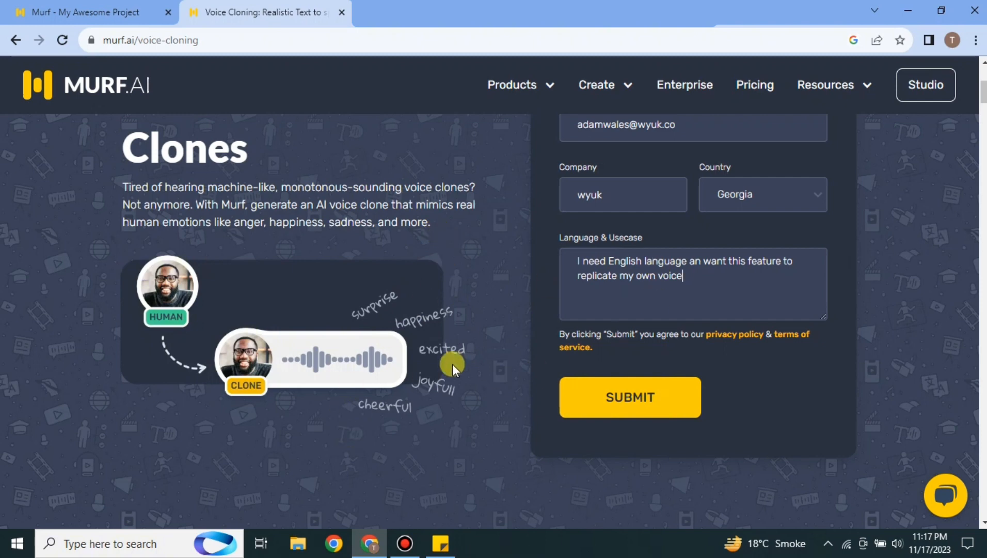
- Submit the Contact Sales form and wait for the Thank you message
left_click(629, 396)
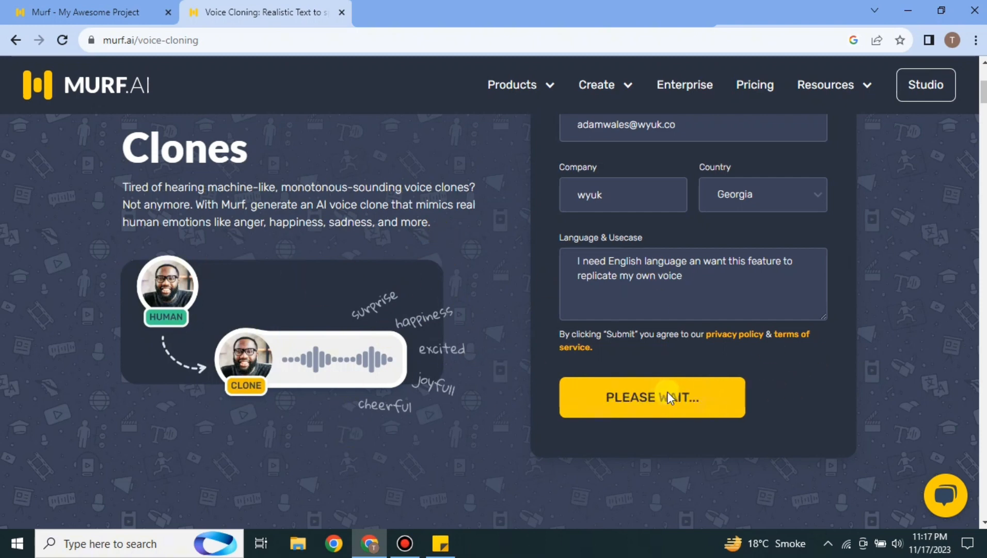
mouse_move(863, 396)
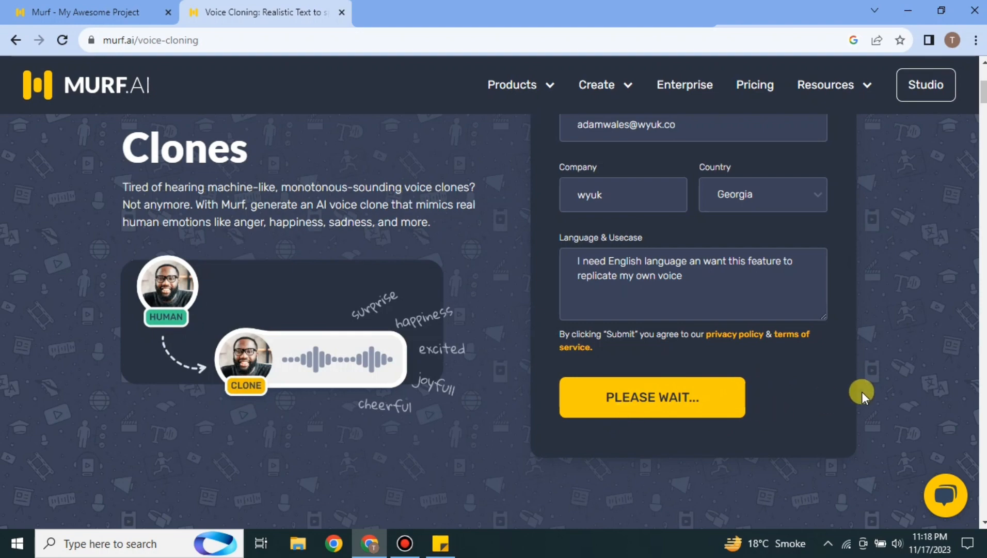
left_click(651, 396)
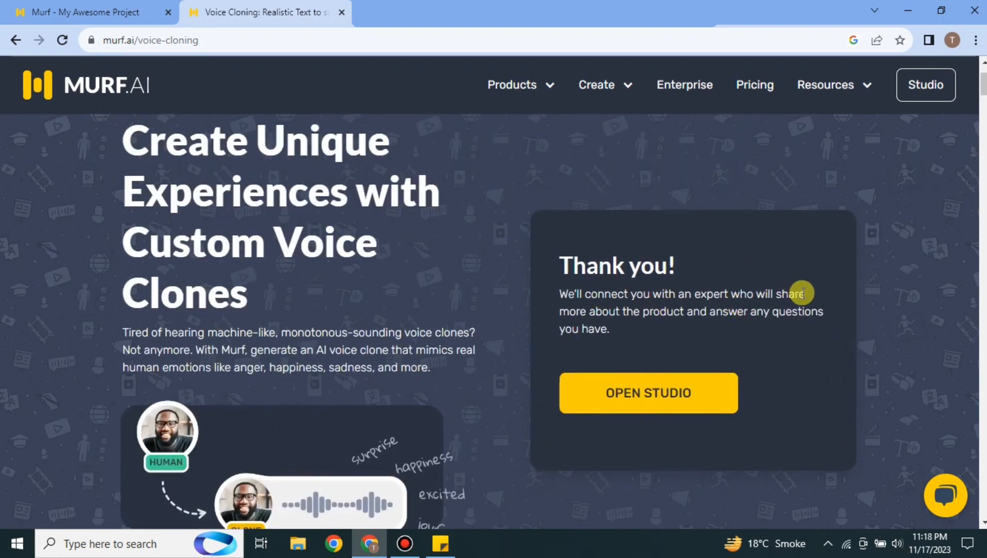
mouse_move(797, 311)
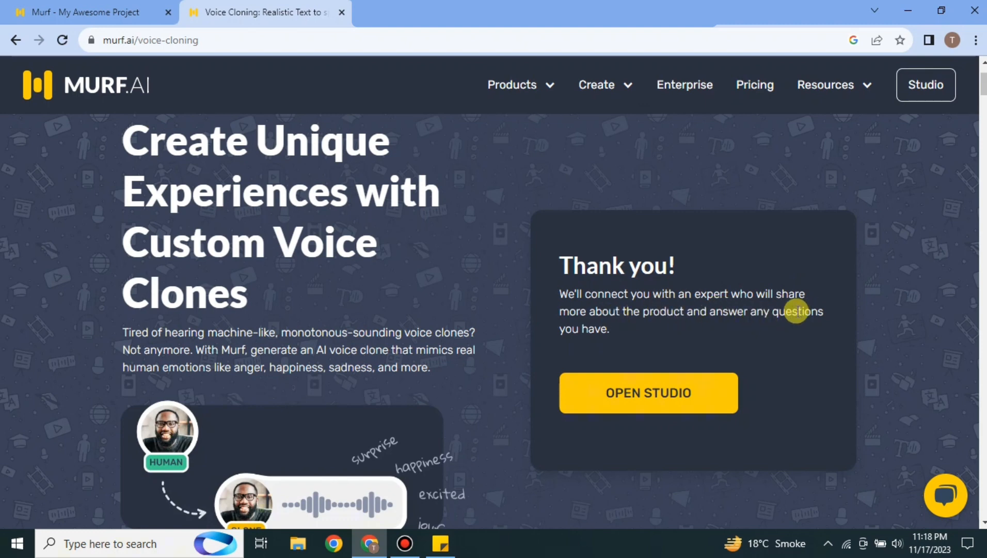
mouse_move(887, 332)
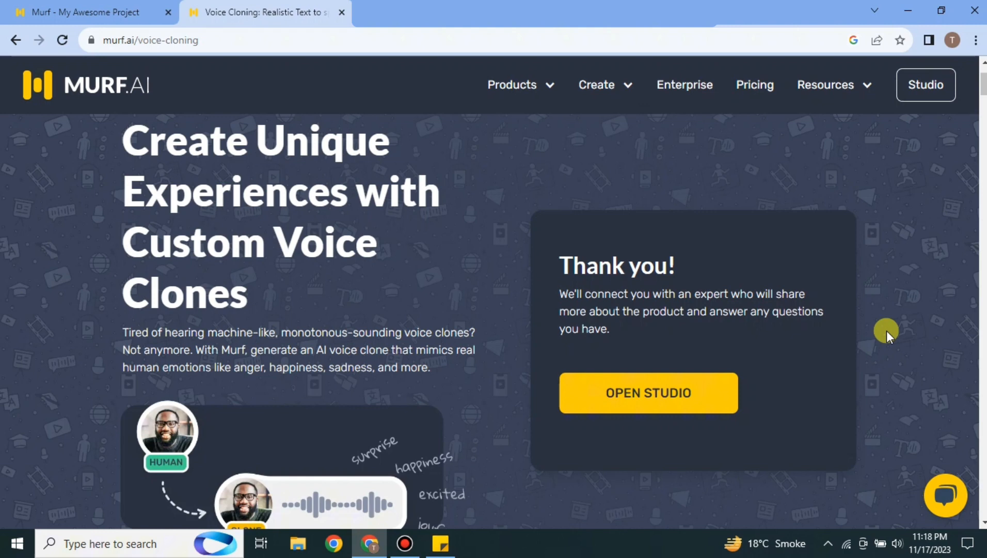
left_click(511, 84)
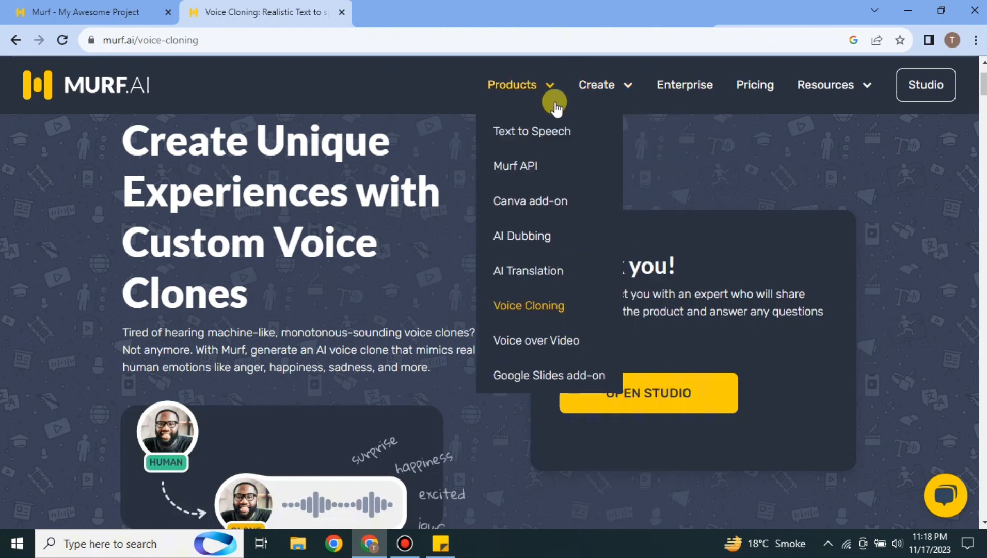
mouse_move(532, 324)
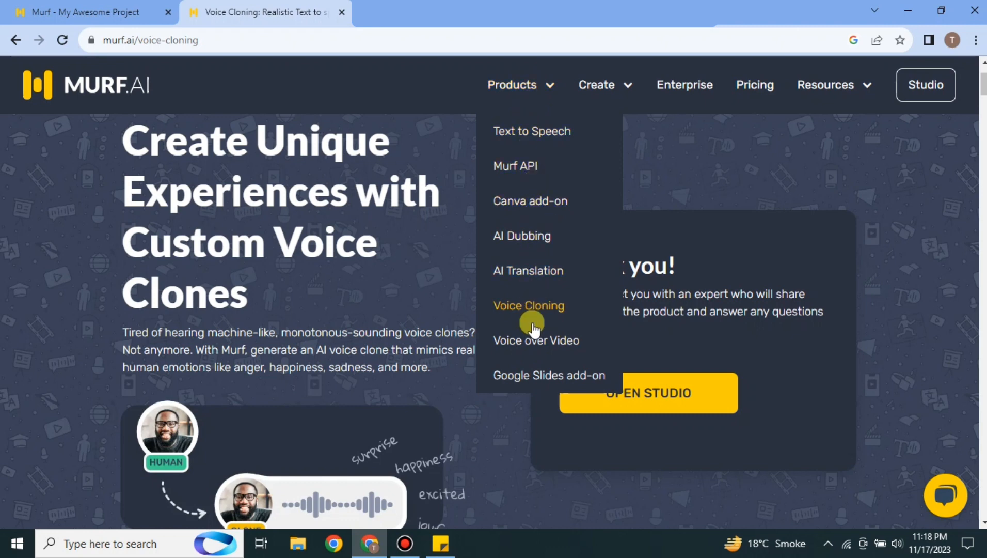
mouse_move(559, 322)
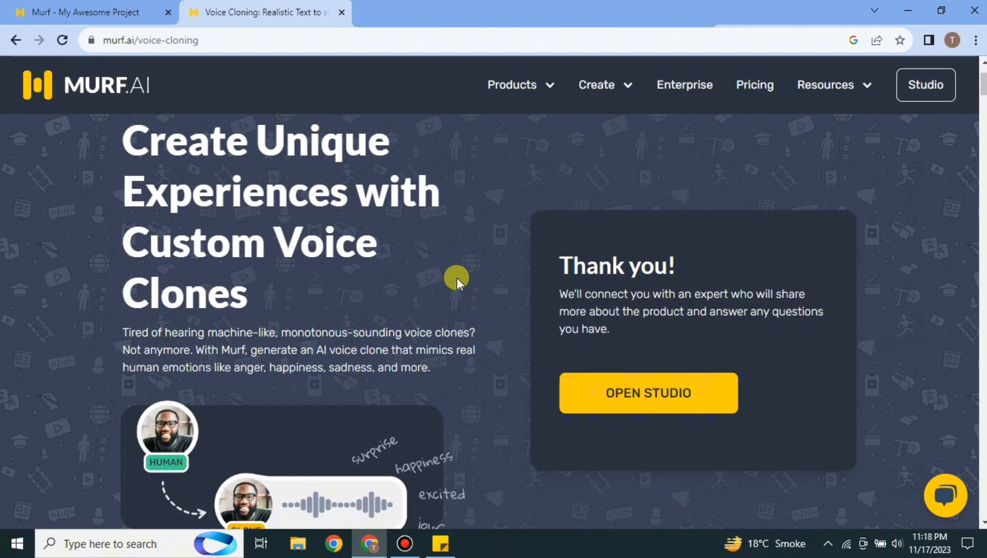
left_click(405, 543)
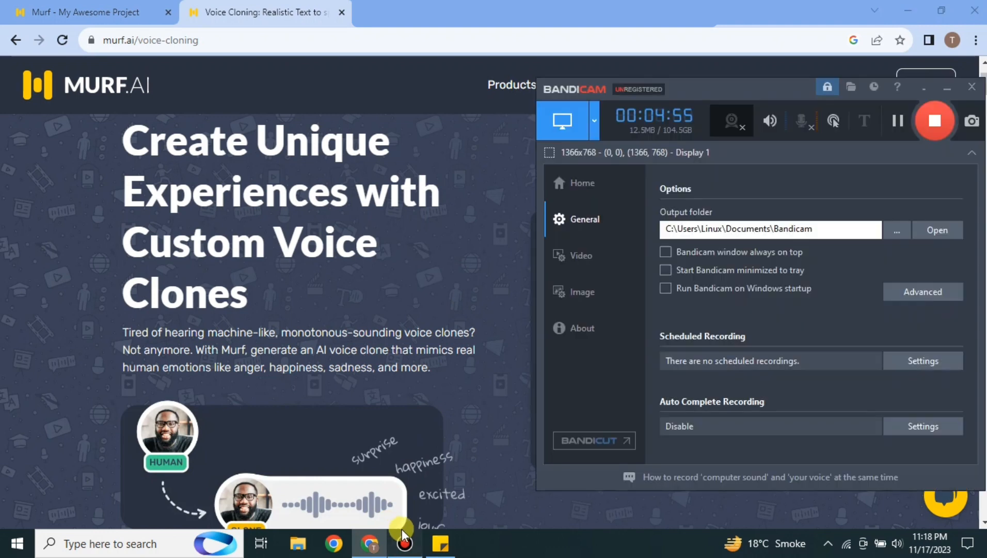